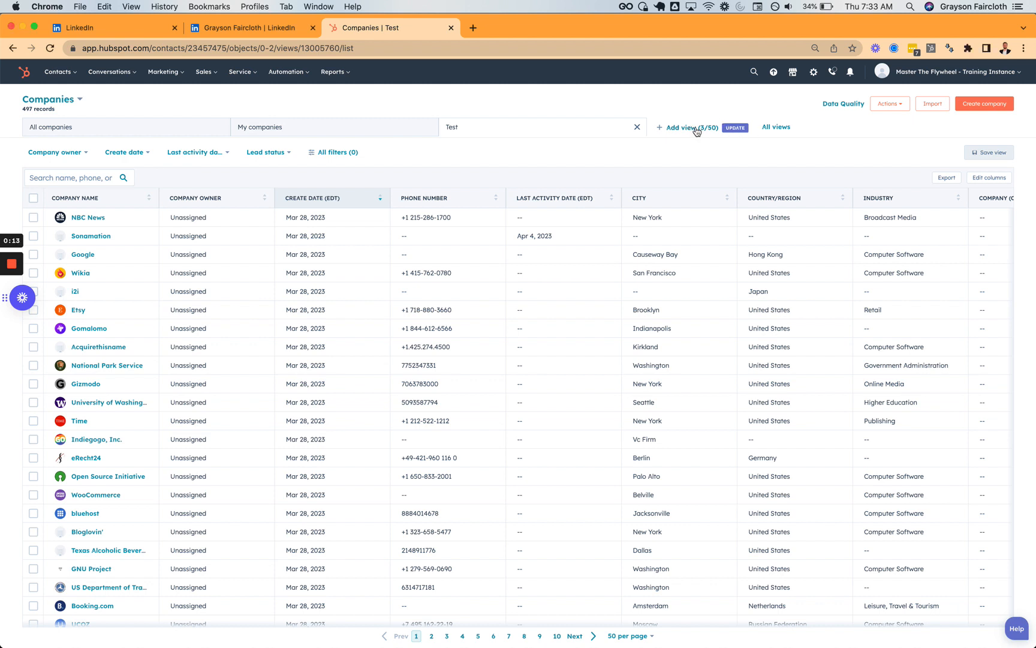
# Step: Browse the saved views, then bring up the column chooser for the Companies table
pyautogui.click(683, 127)
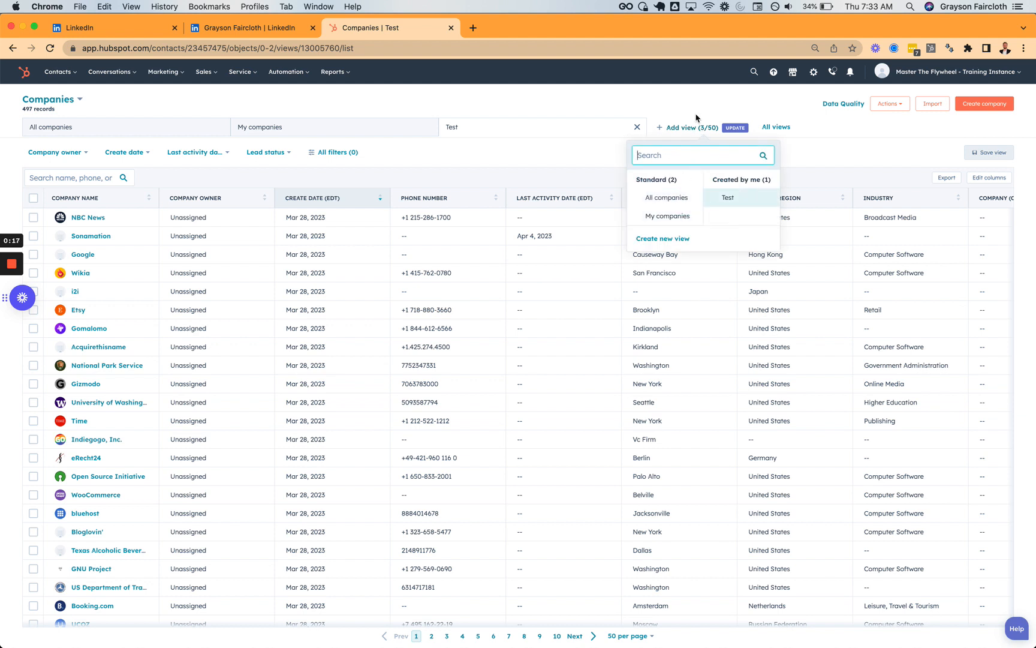
pyautogui.moveTo(696, 118)
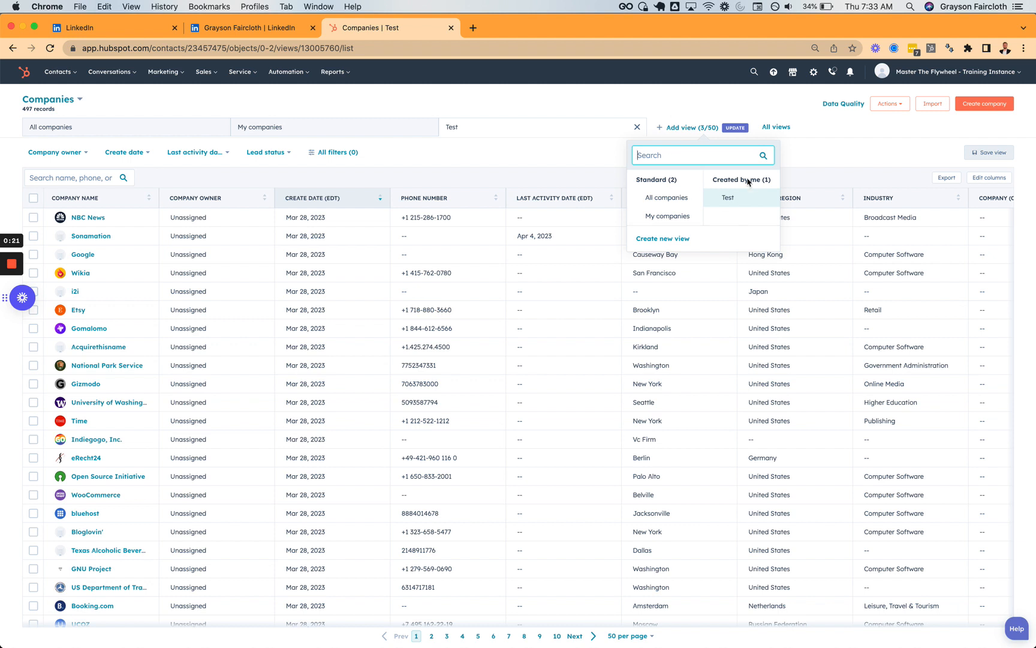
pyautogui.click(930, 199)
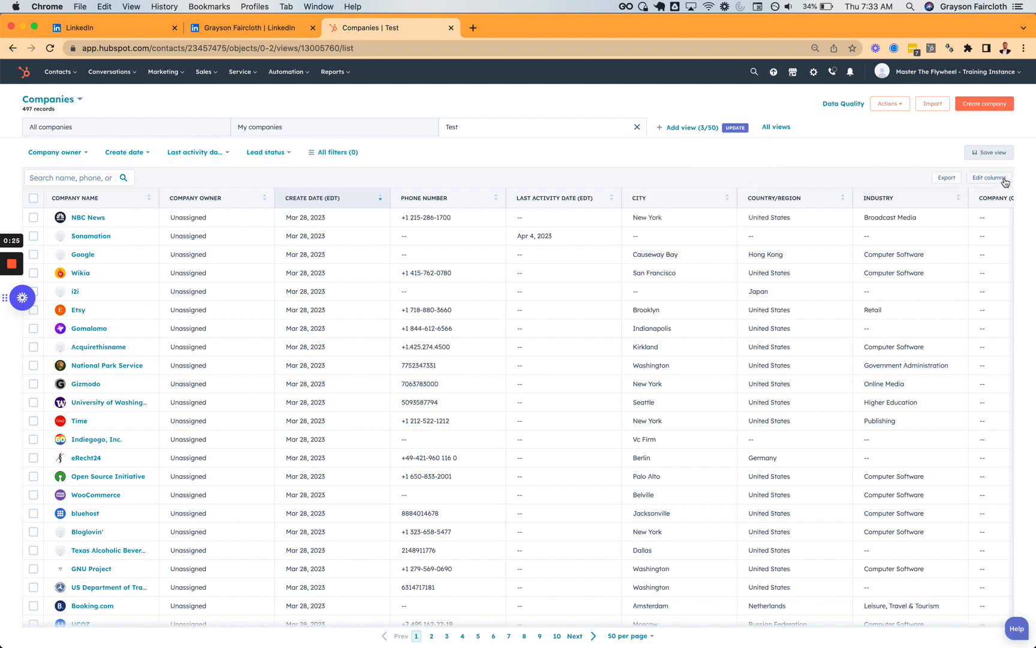
pyautogui.click(994, 178)
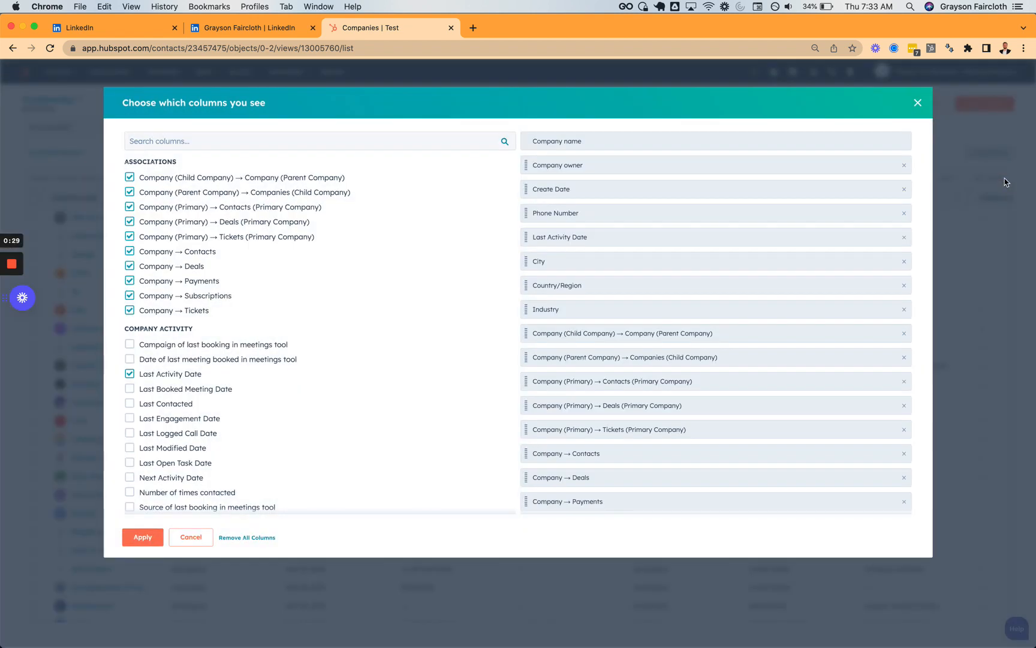
pyautogui.moveTo(253, 206)
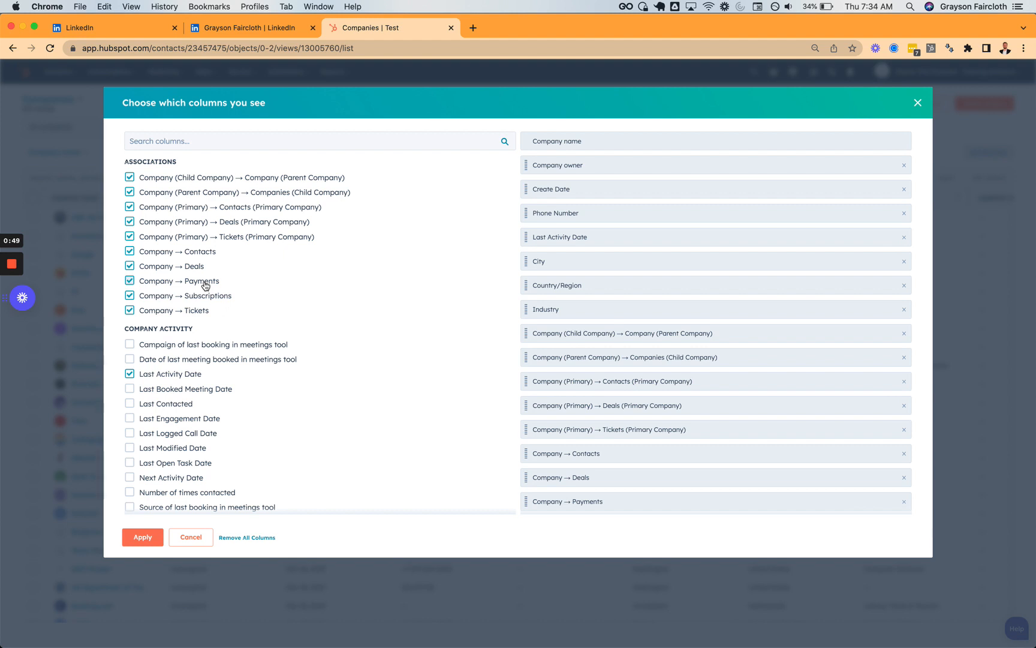
pyautogui.moveTo(188, 173)
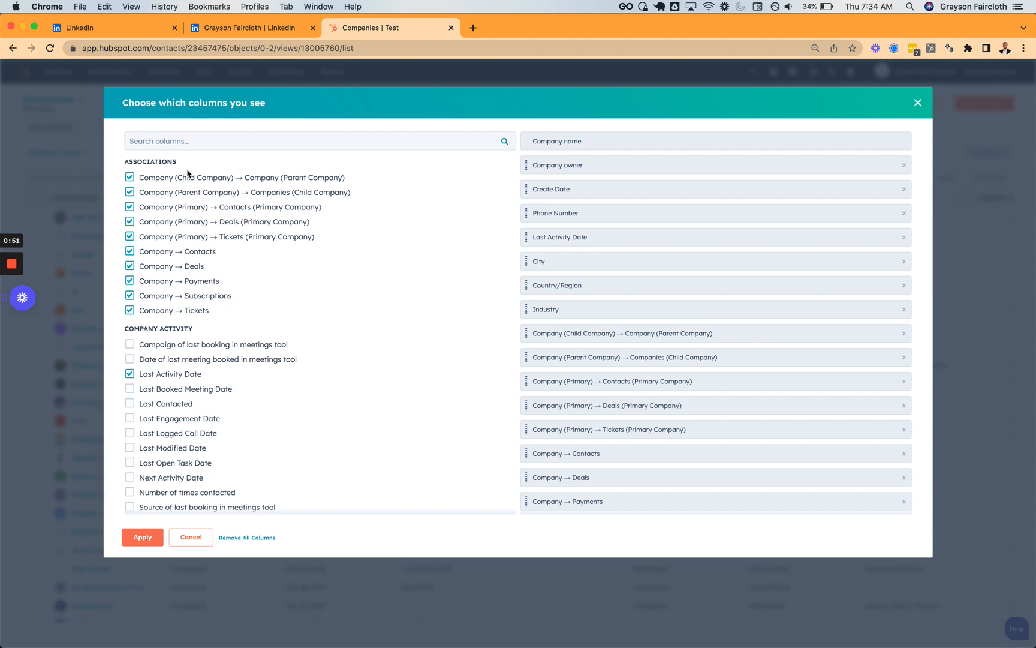
pyautogui.moveTo(199, 487)
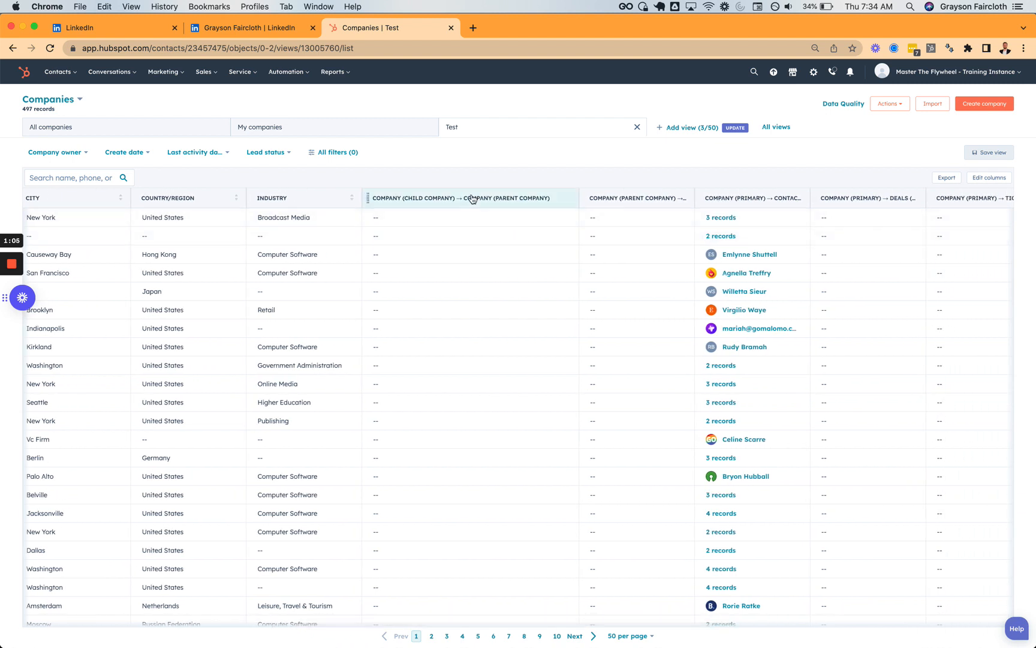
pyautogui.moveTo(492, 222)
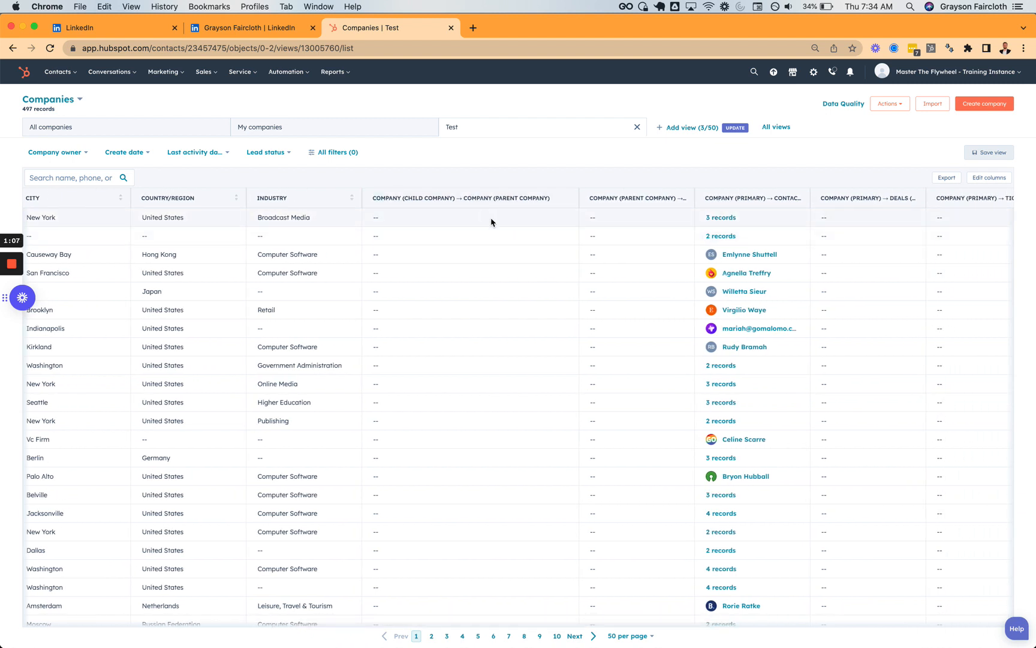
pyautogui.hscroll(3)
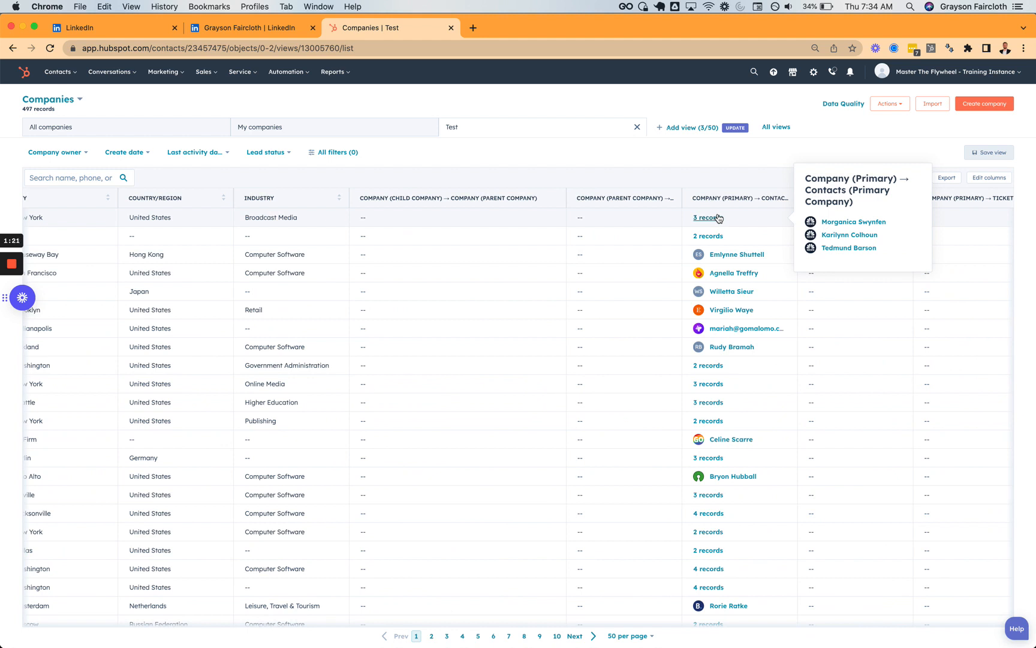
pyautogui.moveTo(721, 219)
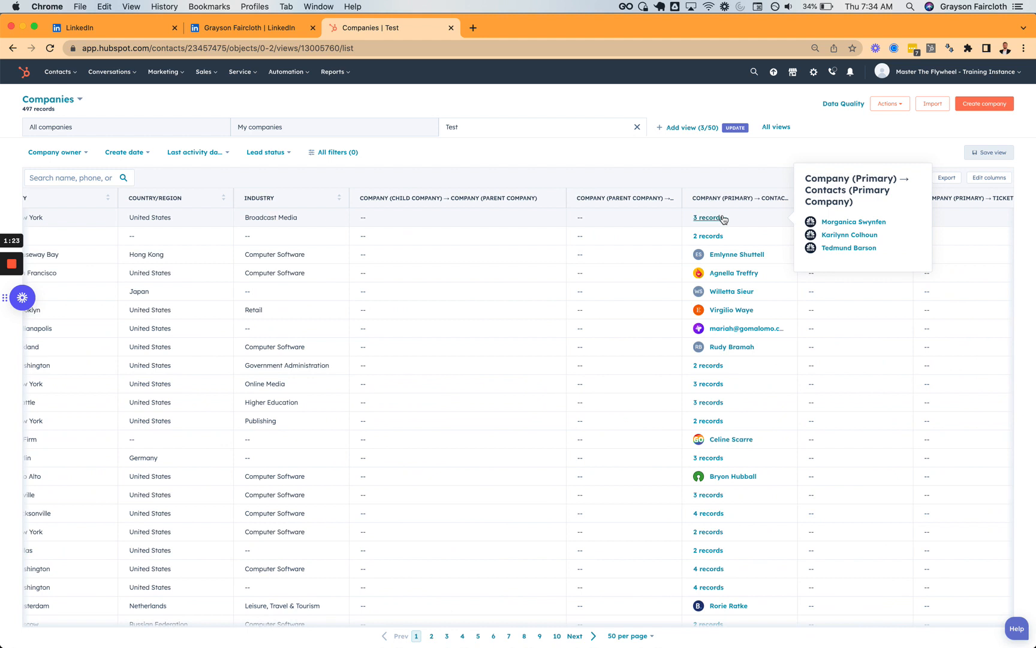
pyautogui.scroll(-3)
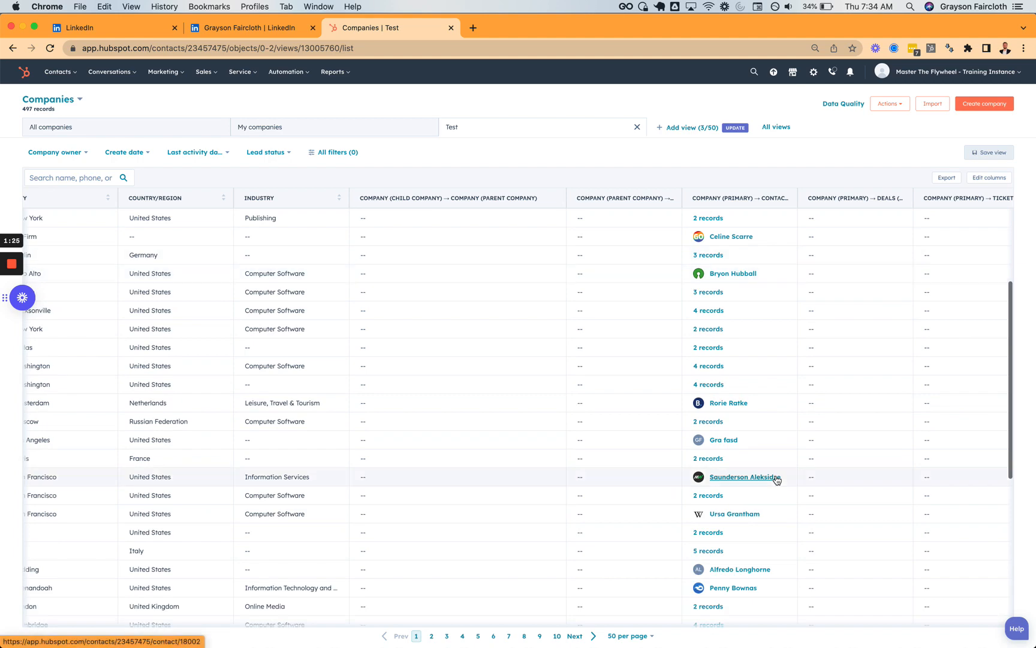
pyautogui.scroll(-3)
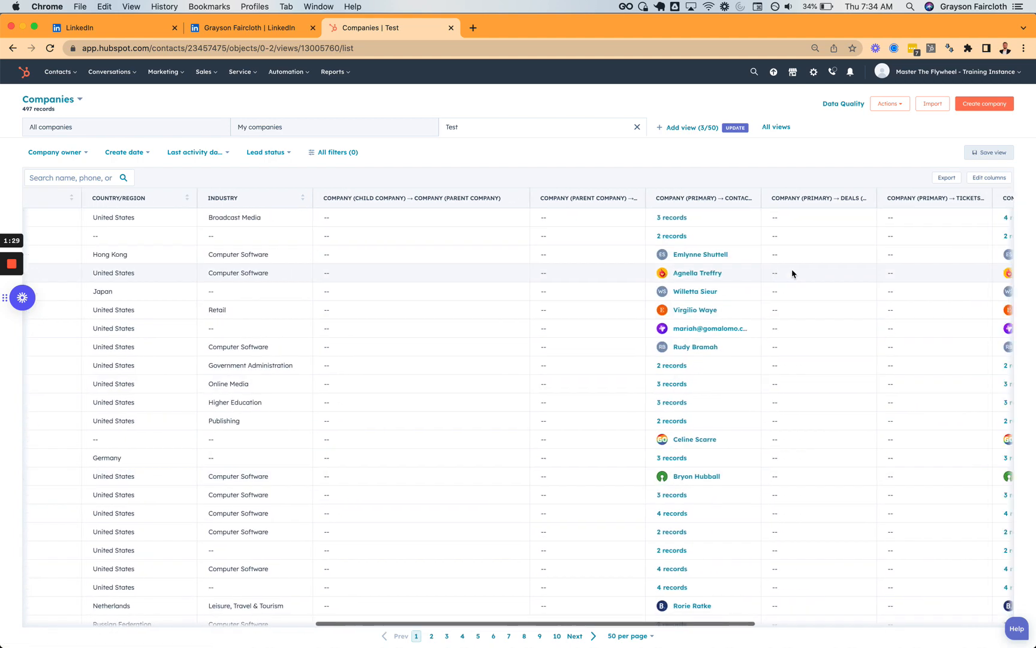
pyautogui.hscroll(3)
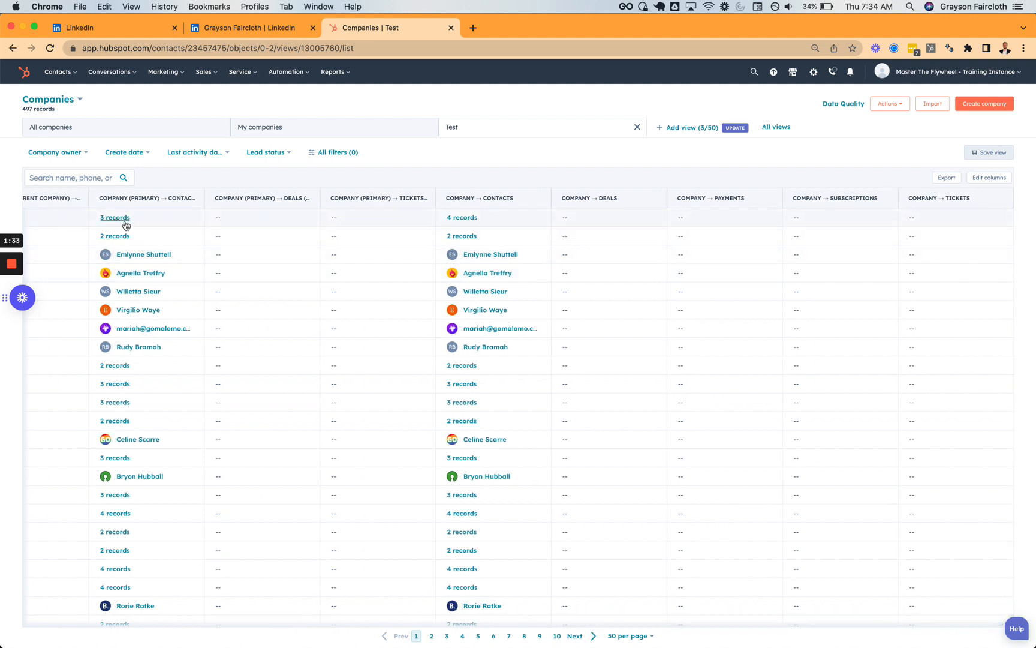
pyautogui.moveTo(184, 238)
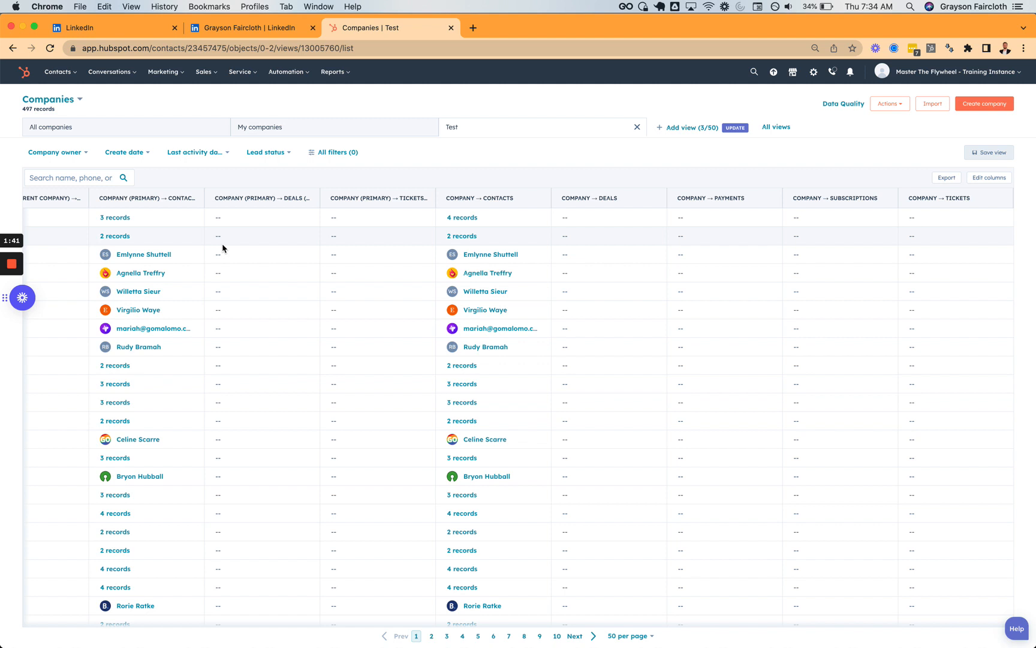
pyautogui.moveTo(240, 239)
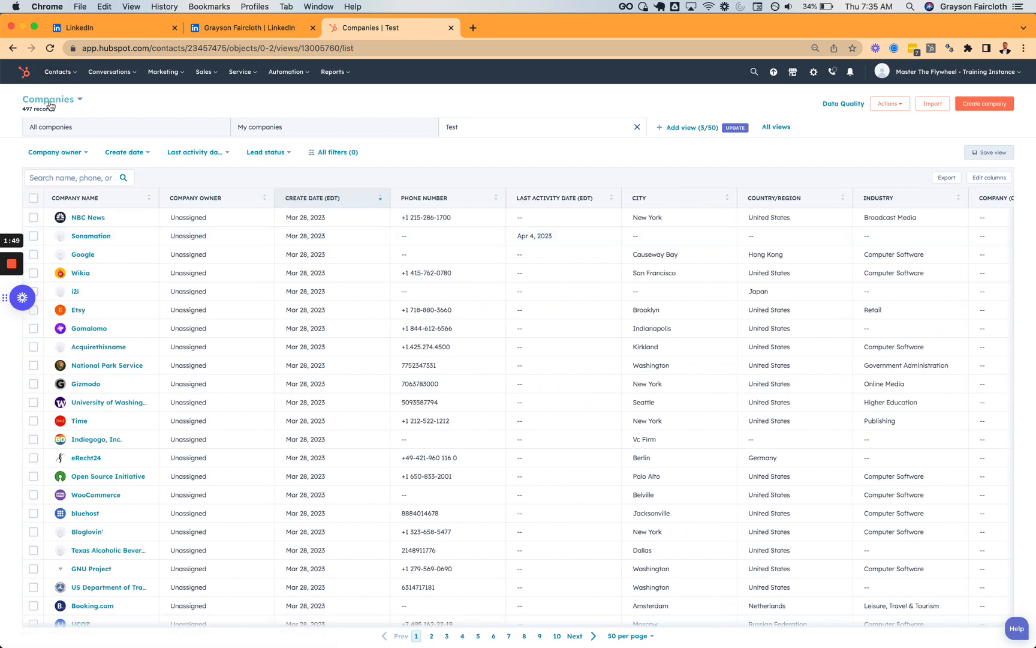
# Step: Switch the record type to Contacts and bring up the All contacts column chooser
pyautogui.click(48, 99)
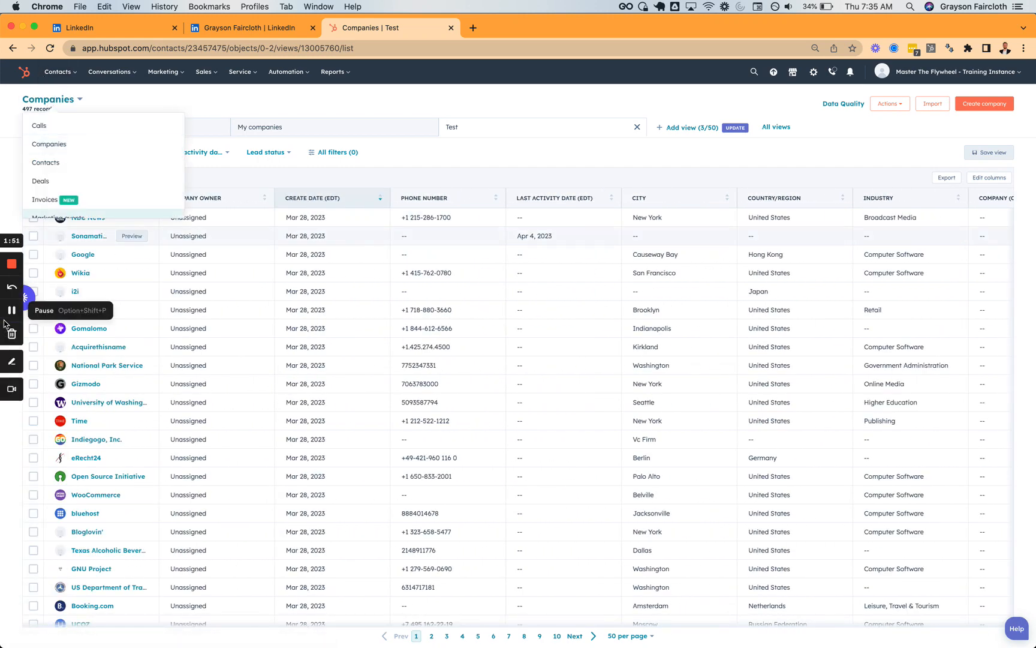
pyautogui.click(46, 163)
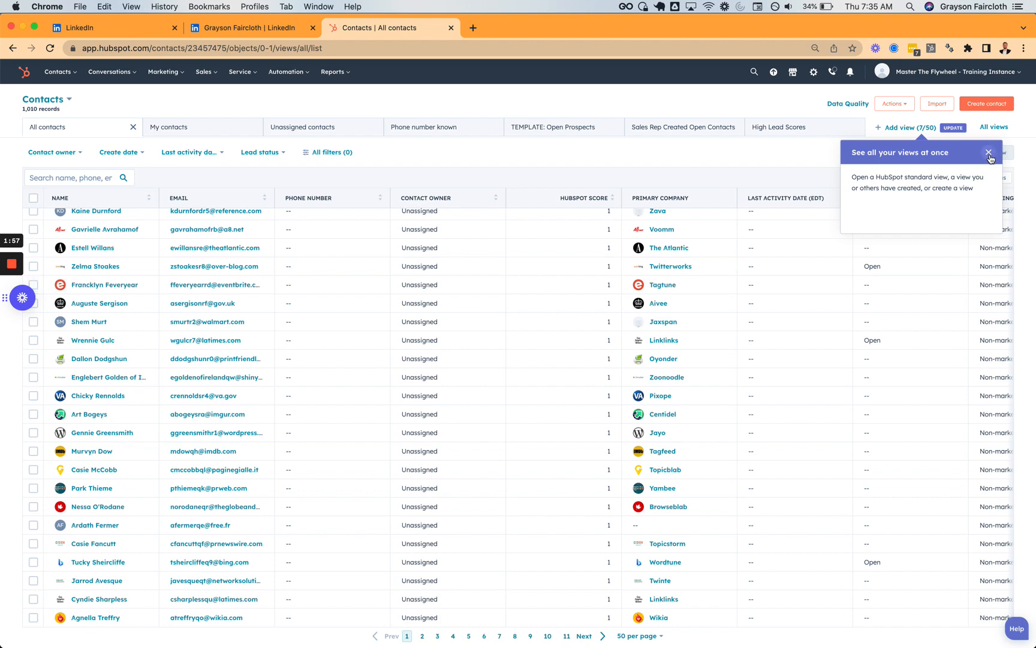
pyautogui.click(989, 153)
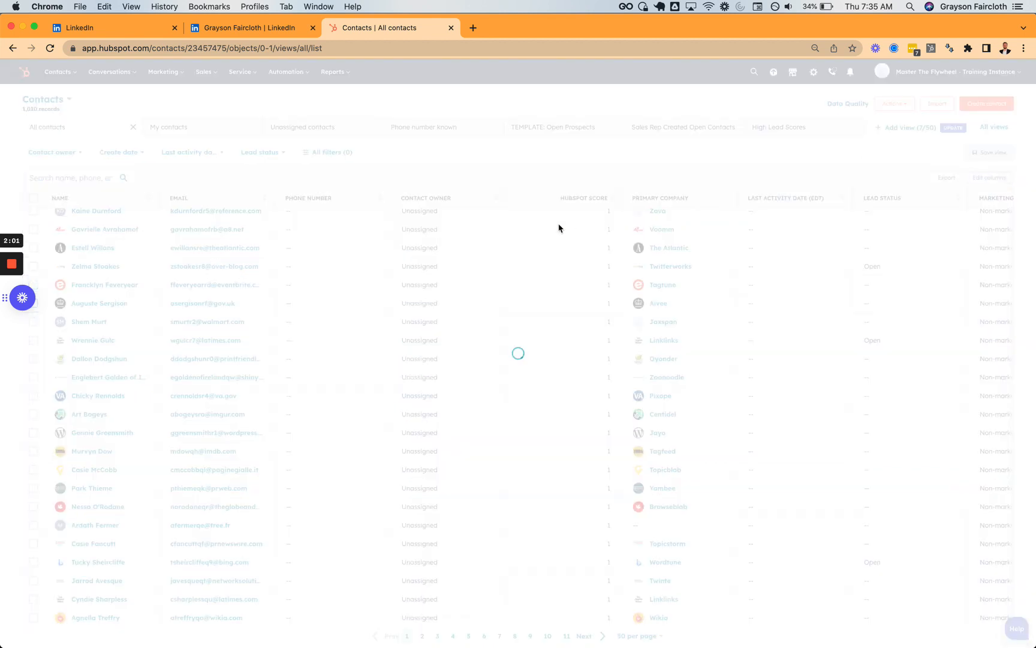
pyautogui.click(990, 177)
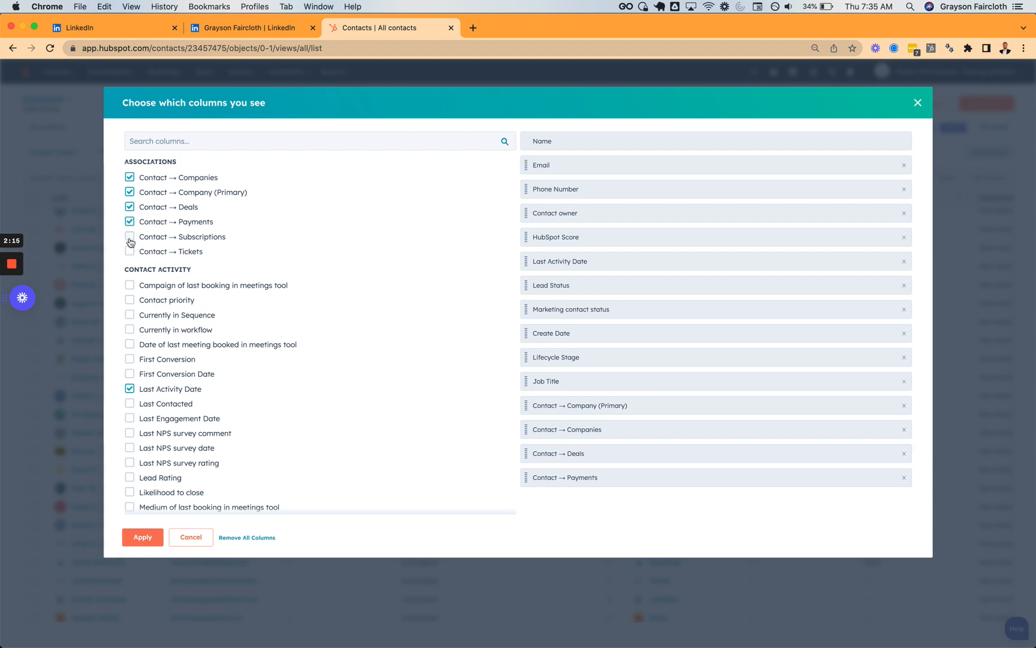
# Step: Add the Contact → Subscriptions and Tickets association columns and apply the selection
pyautogui.click(130, 237)
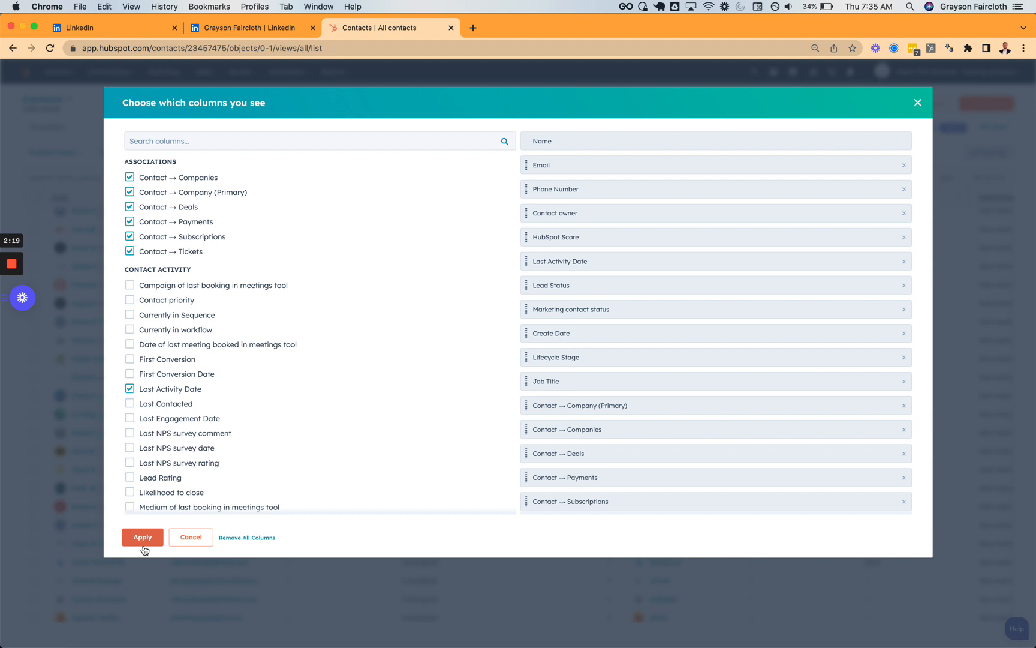
pyautogui.click(143, 537)
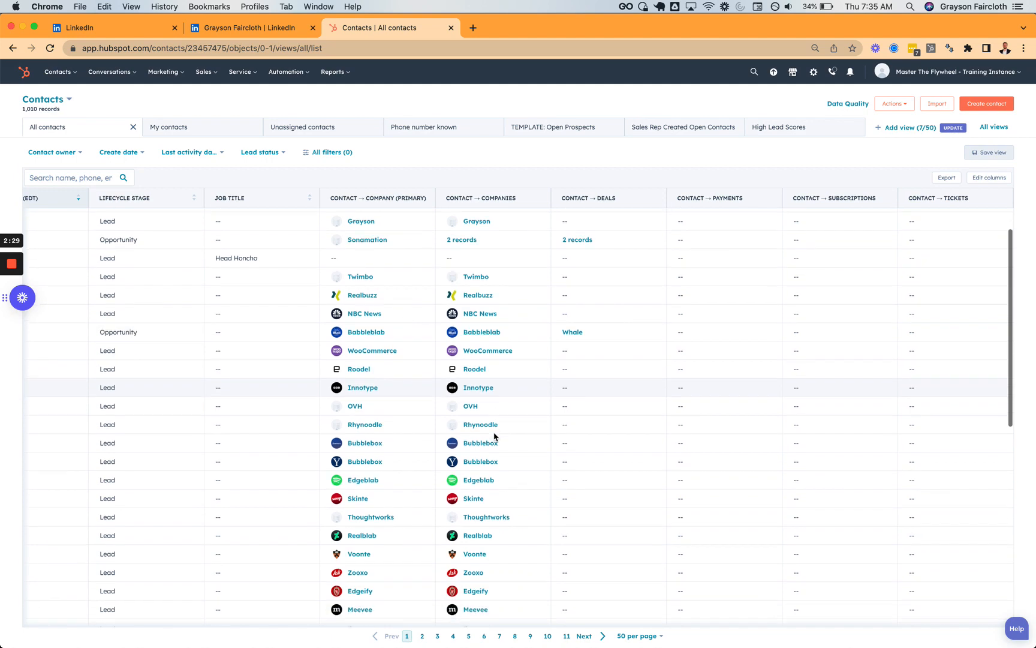
# Step: Search the contacts list for 'google', leaving 23 matching records with their associated companies
pyautogui.scroll(-3)
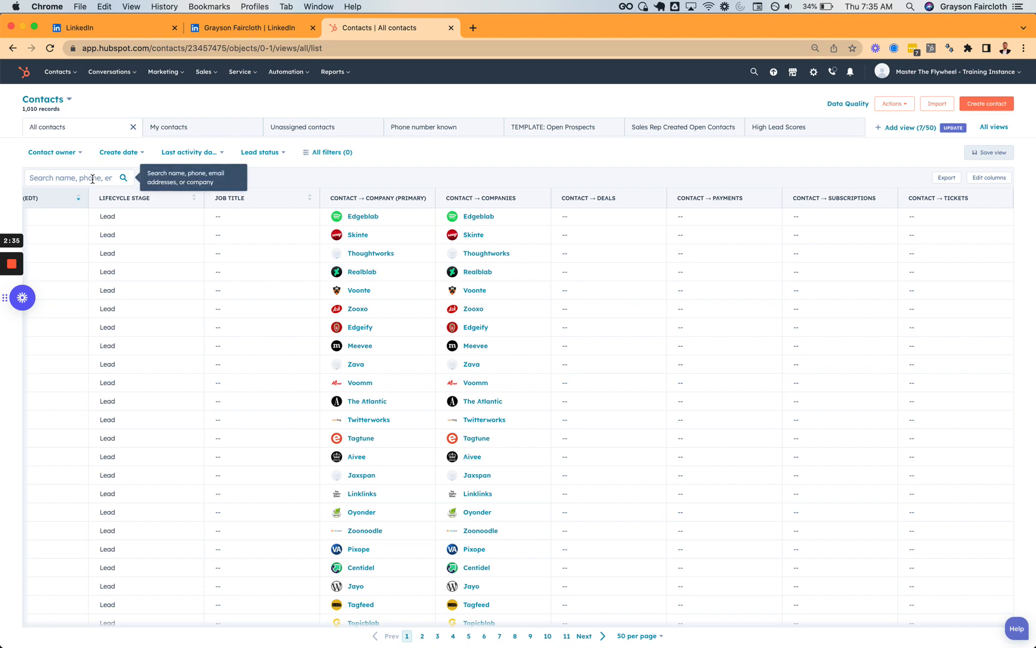
pyautogui.write('gooogle')
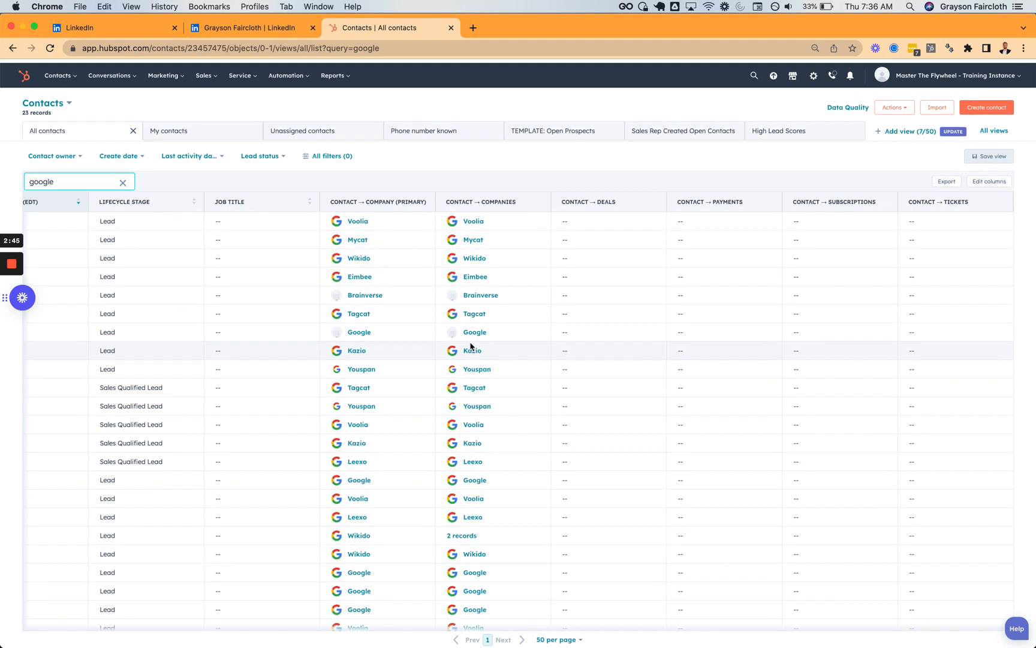
pyautogui.scroll(-3)
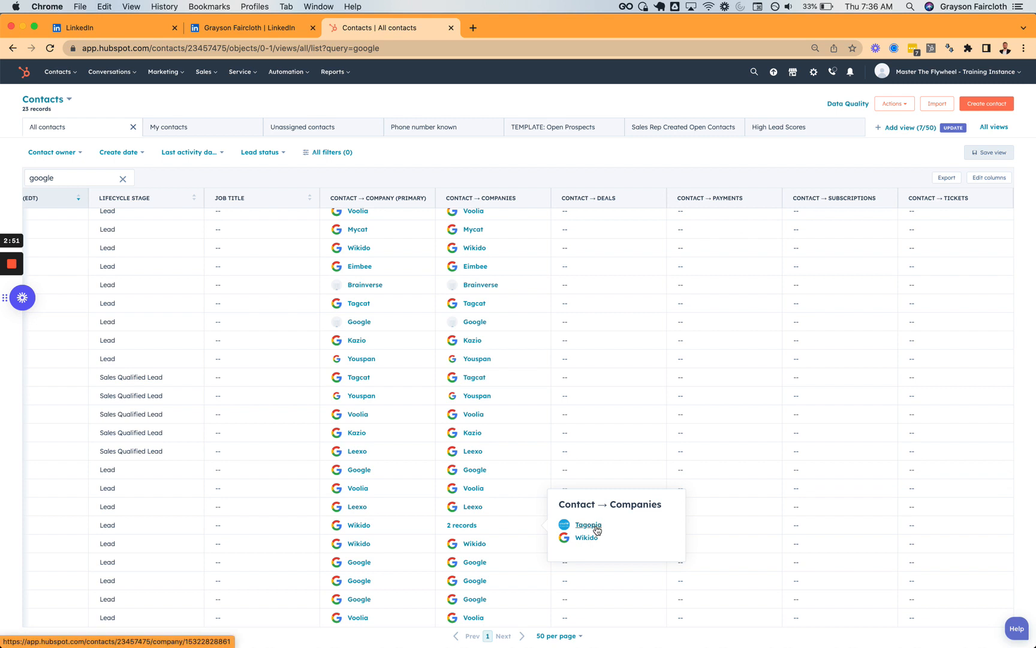
pyautogui.moveTo(604, 536)
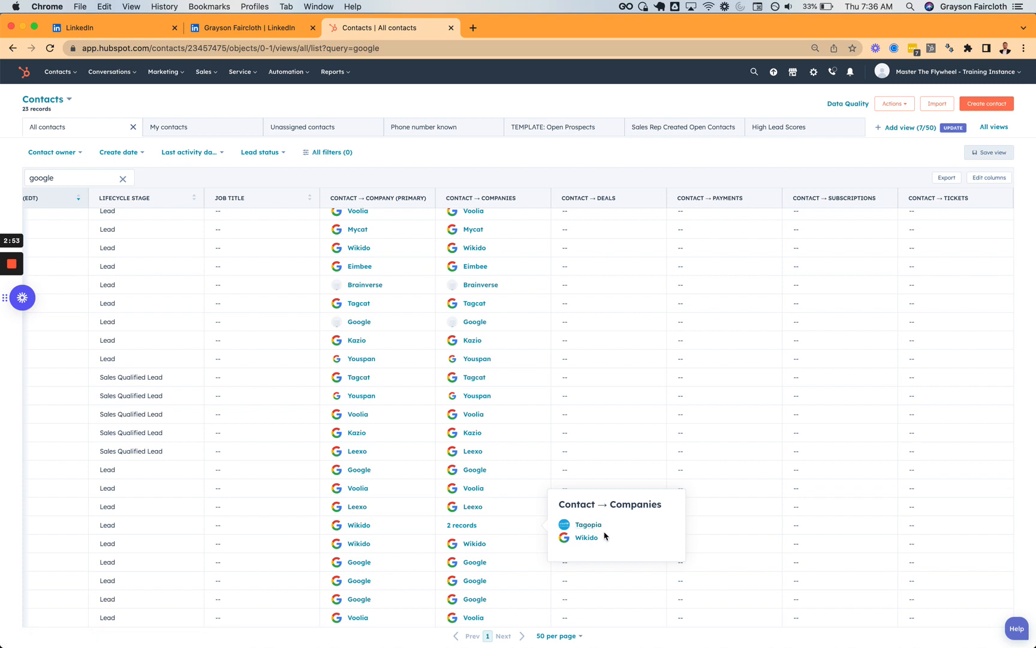
pyautogui.moveTo(418, 241)
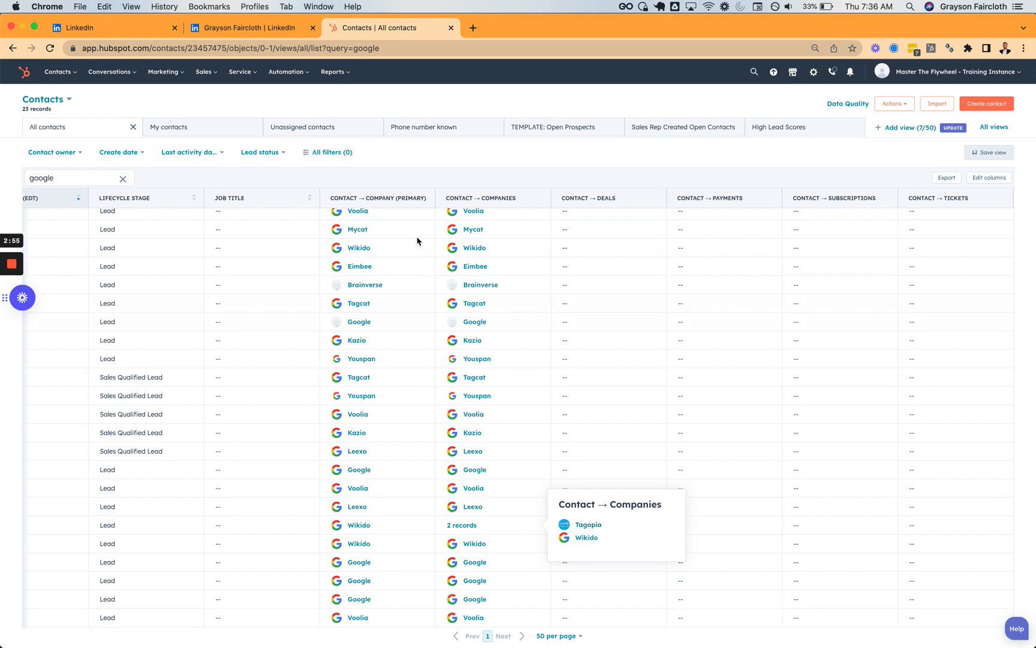